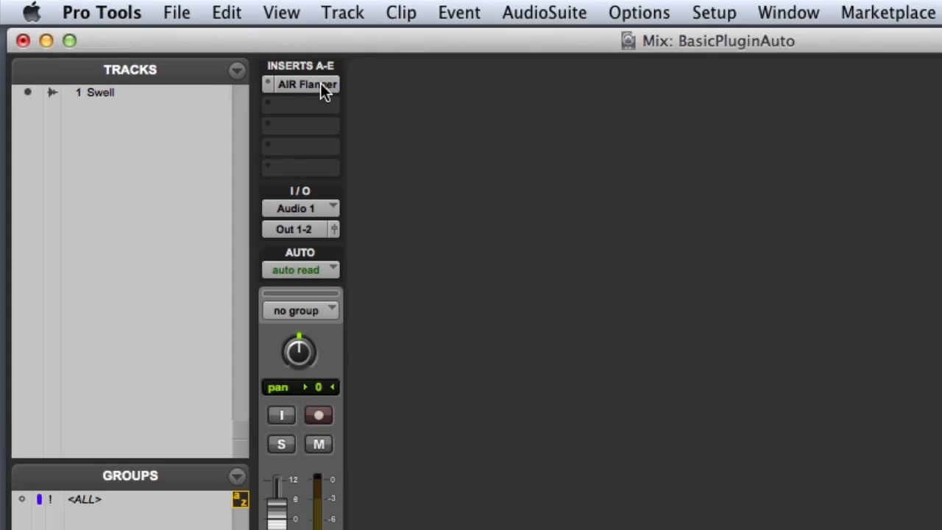
- Bring up the AIR Flanger insert on the Swell track, showing the 05 Soft Flanger preset
left_click(306, 84)
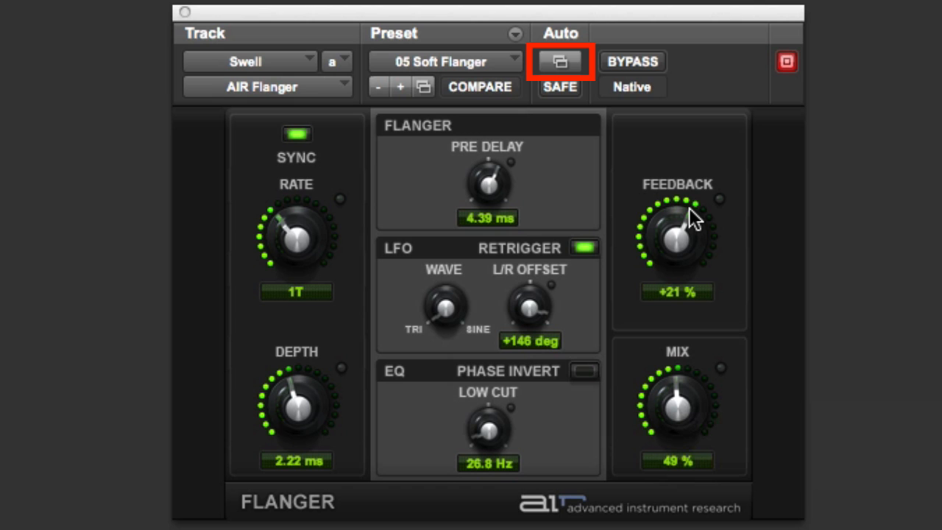
- Add Mix to the AIR Flanger's automated parameters and confirm the automation dialog
left_click(559, 62)
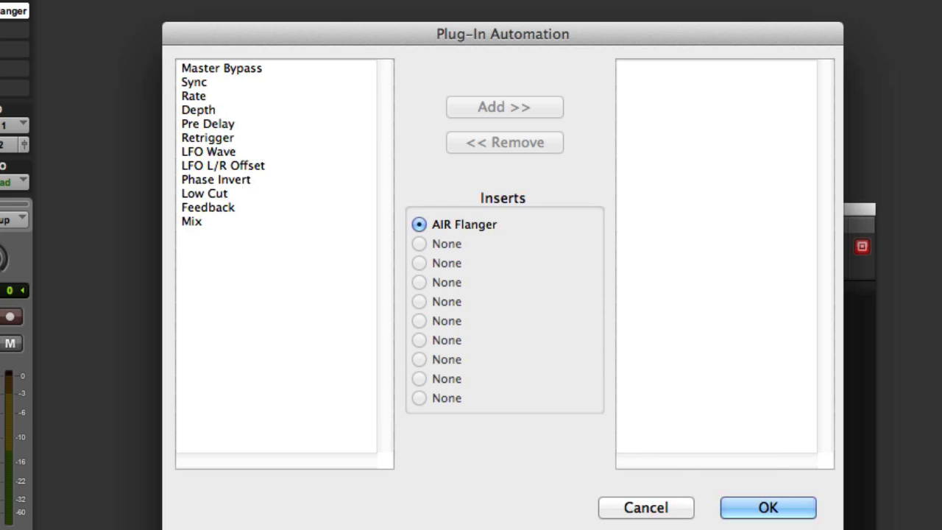
left_click(192, 221)
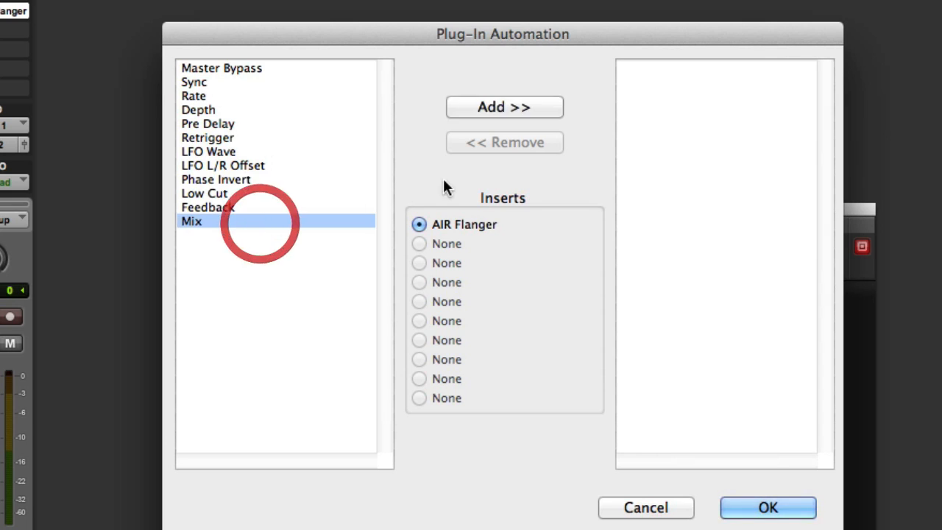
left_click(504, 106)
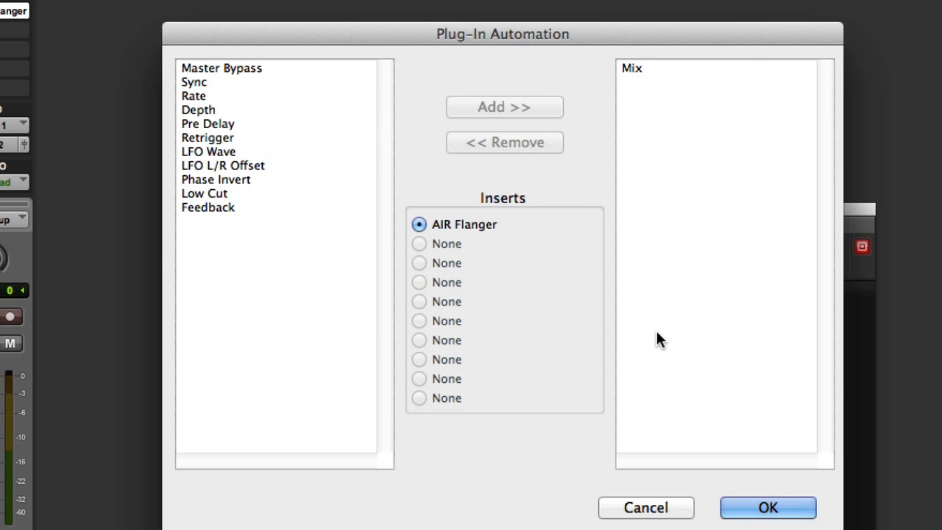
left_click(768, 506)
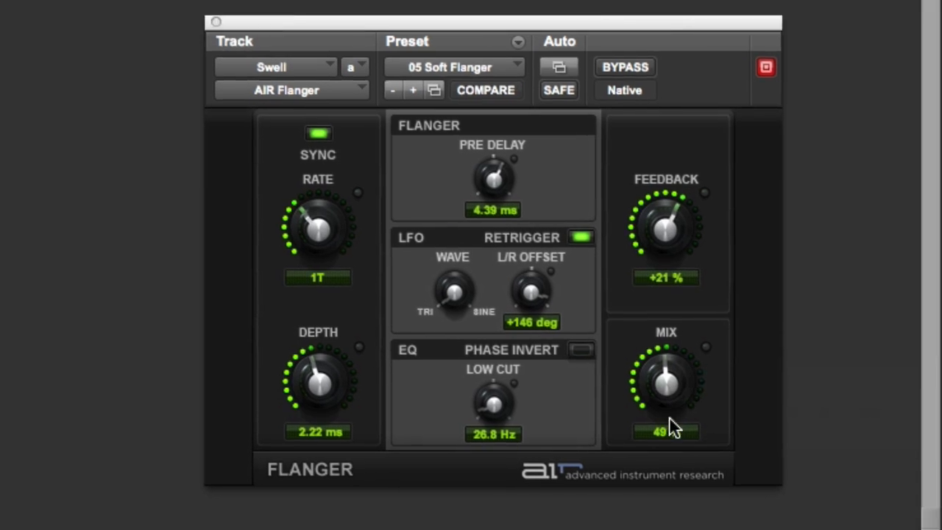
- Show the Mix knob's automation options and switch to the Edit window with the Swell waveform
right_click(666, 380)
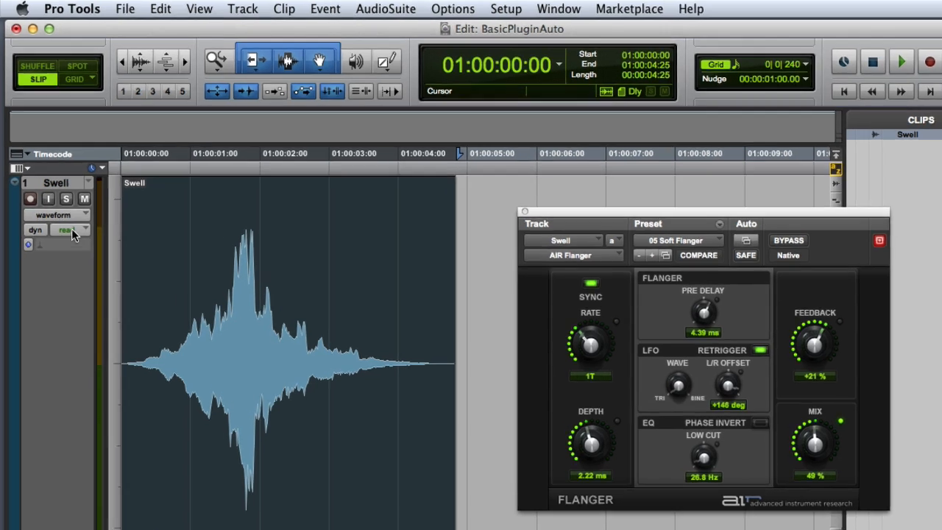
- Set the Swell track view to the (fx a) AIR Flanger Mix automation lane
left_click(74, 215)
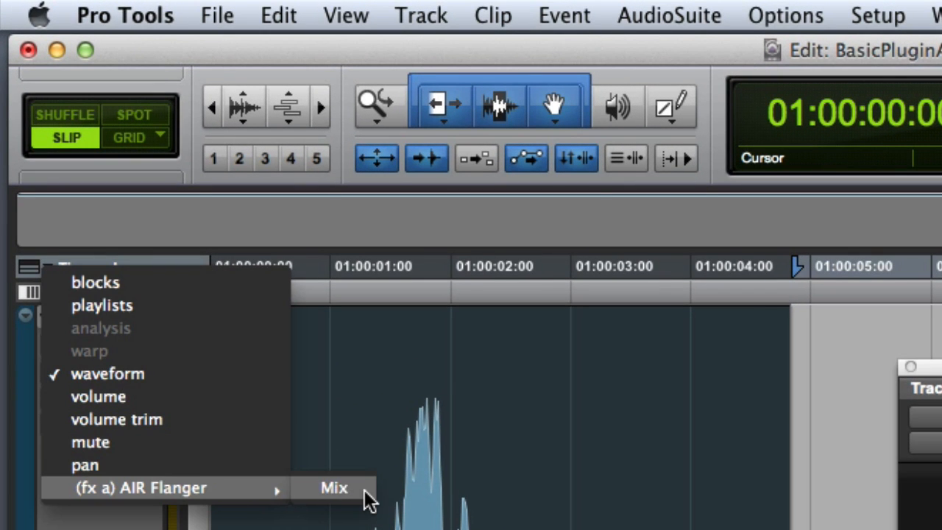
left_click(333, 487)
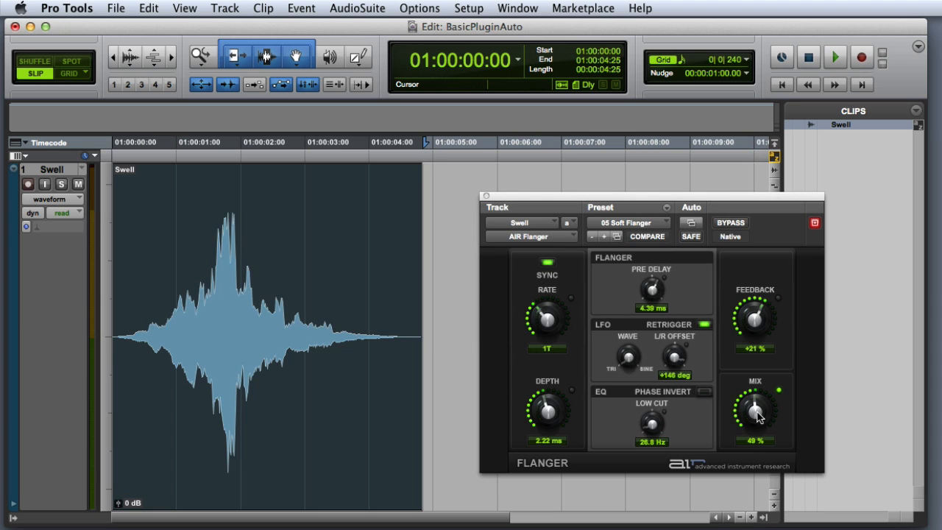
- Draw a rising and falling Mix curve across the Swell clip with the Pencil tool
left_click(627, 223)
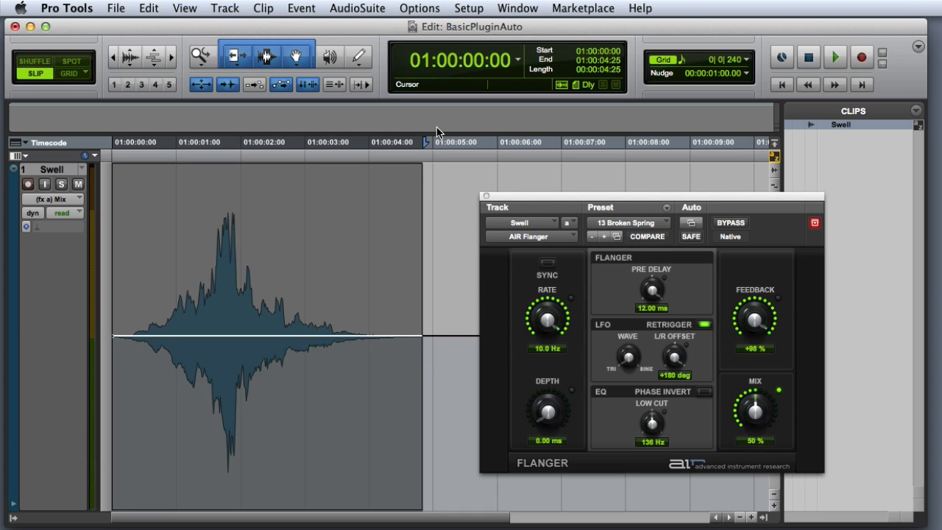
mouse_move(400, 124)
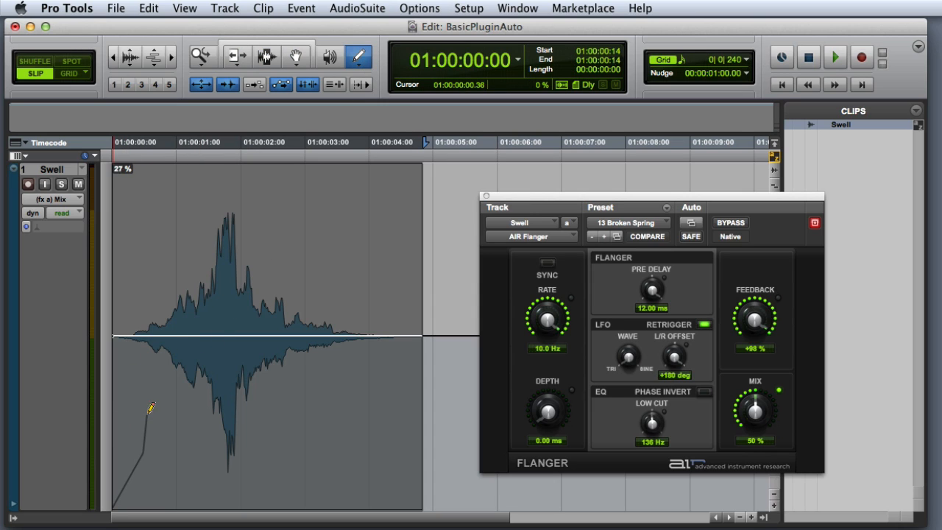
left_click_drag(151, 409, 430, 471)
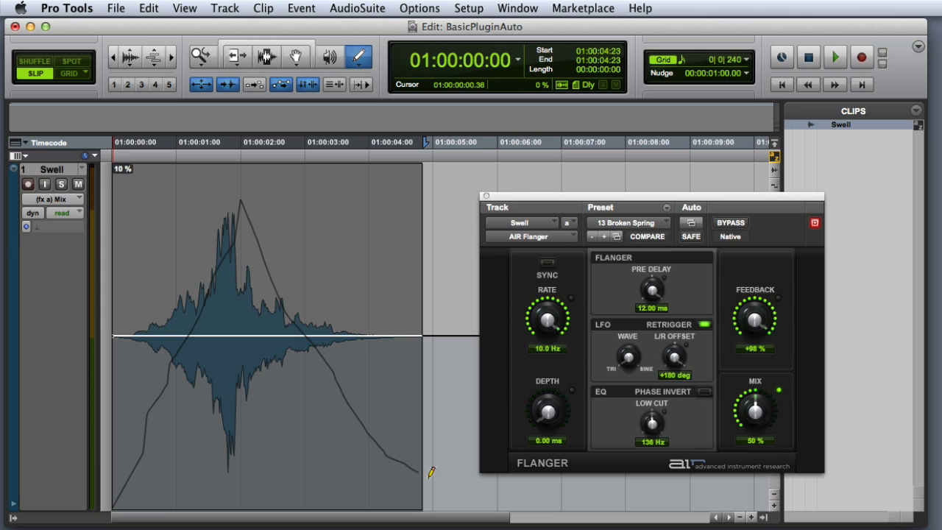
left_click(834, 56)
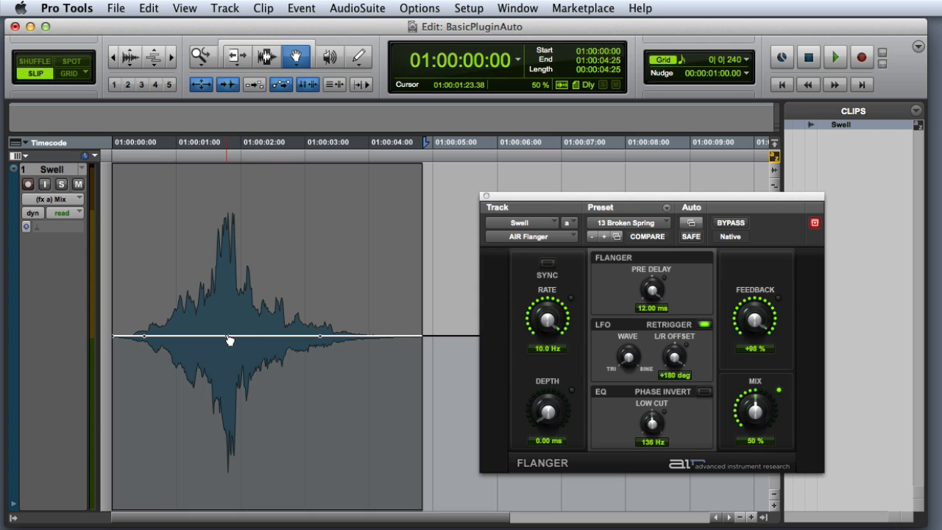
- Raise the middle Mix breakpoint to about 66 percent, forming a triangular peak mid-clip
left_click_drag(227, 338, 227, 278)
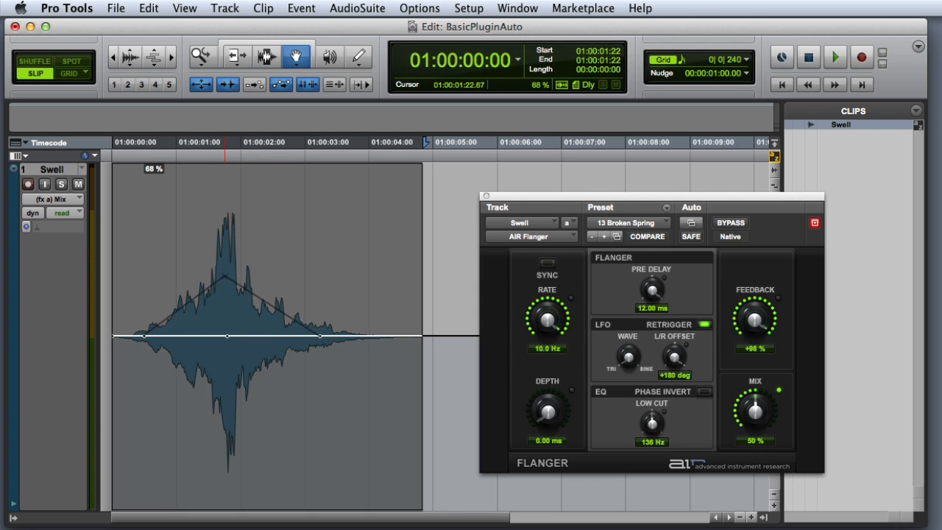
left_click(835, 56)
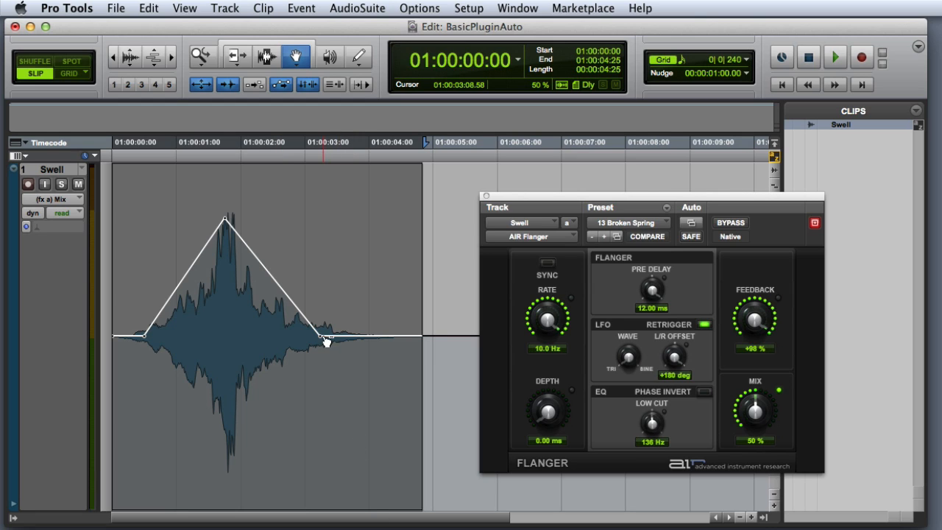
- Delete the breakpoint after the peak so the Mix ramps up and holds, then Compare
left_click(833, 56)
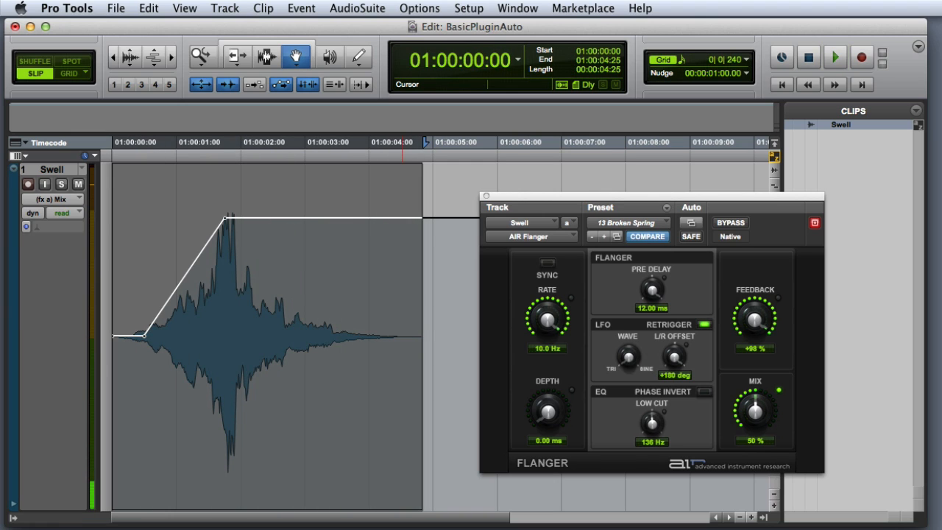
left_click(648, 235)
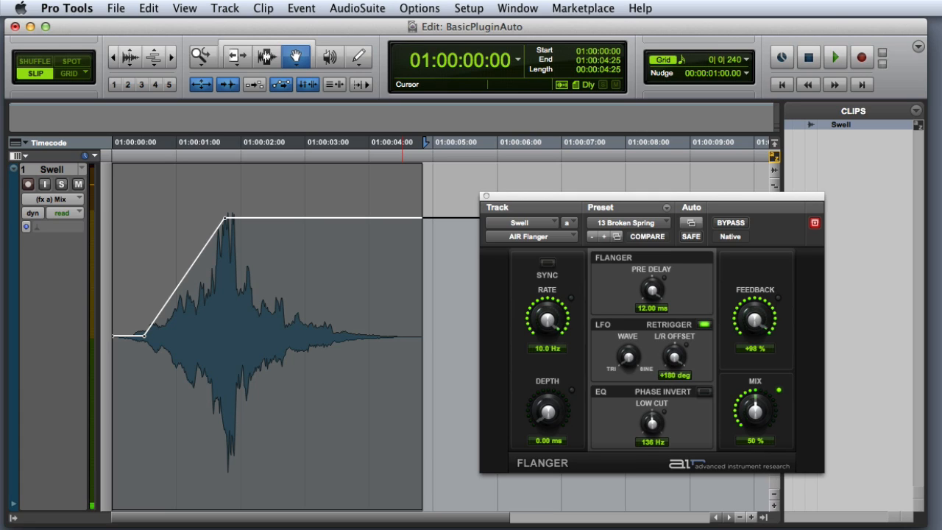